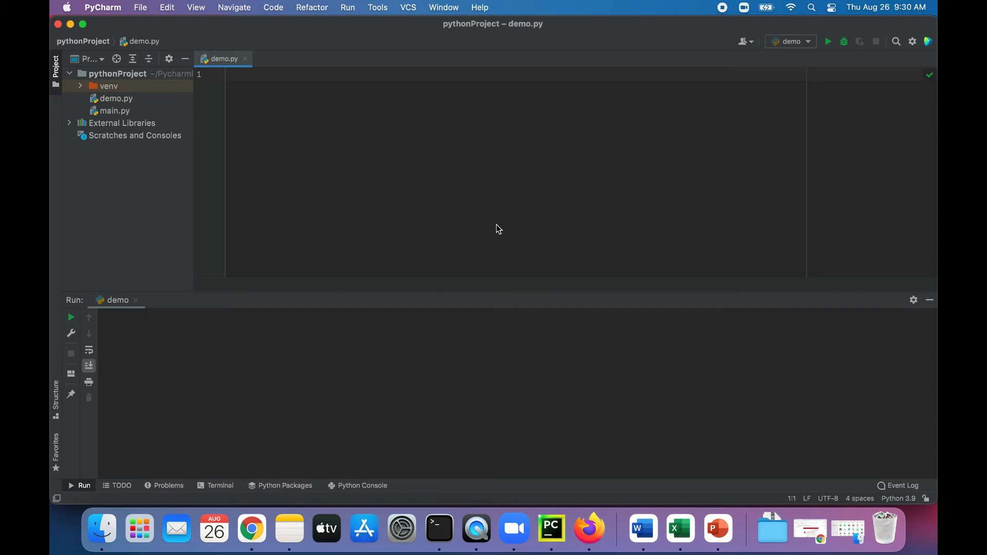
Step: Write num = 5 / 2 and print(num), then run demo.py to get 2.5
text(num = 5 /)
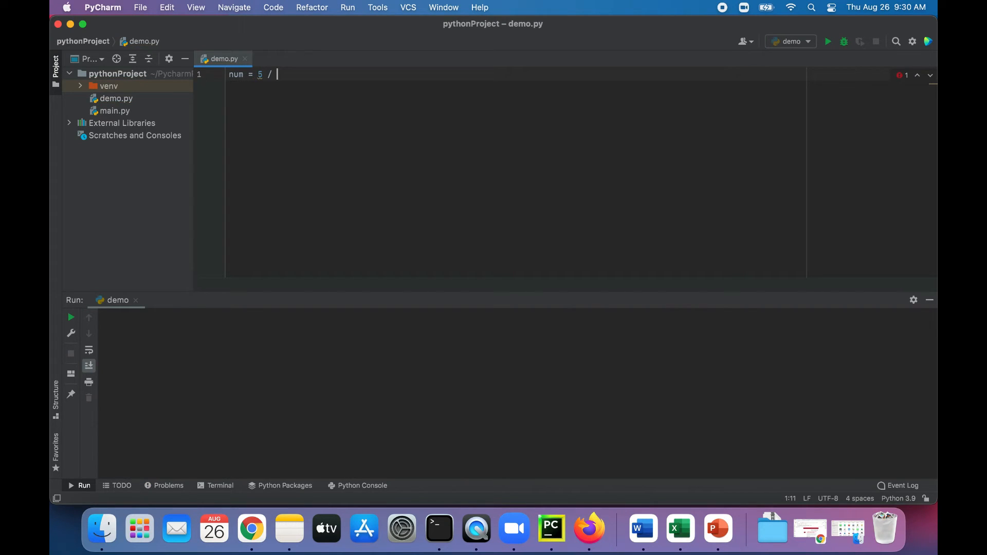
text(2)
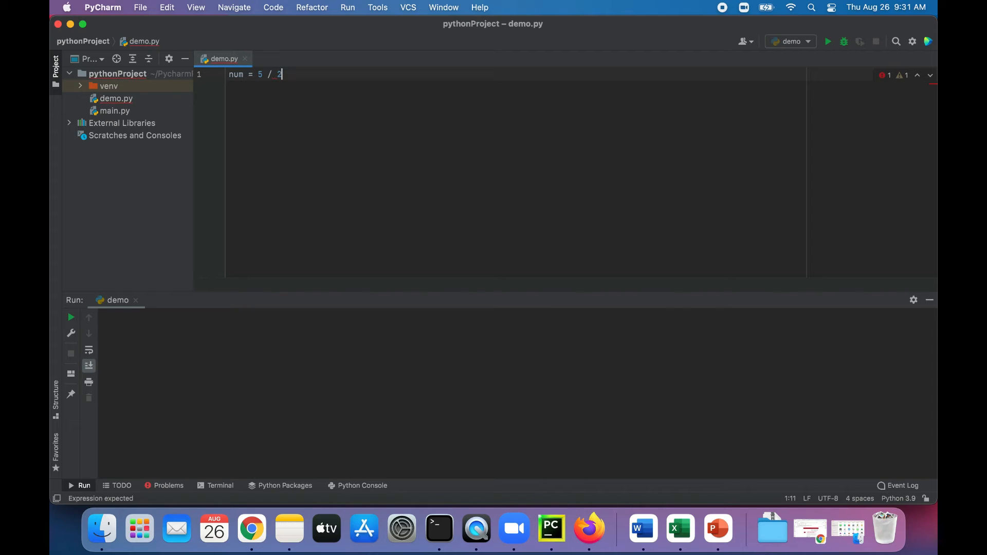
text(print(num)
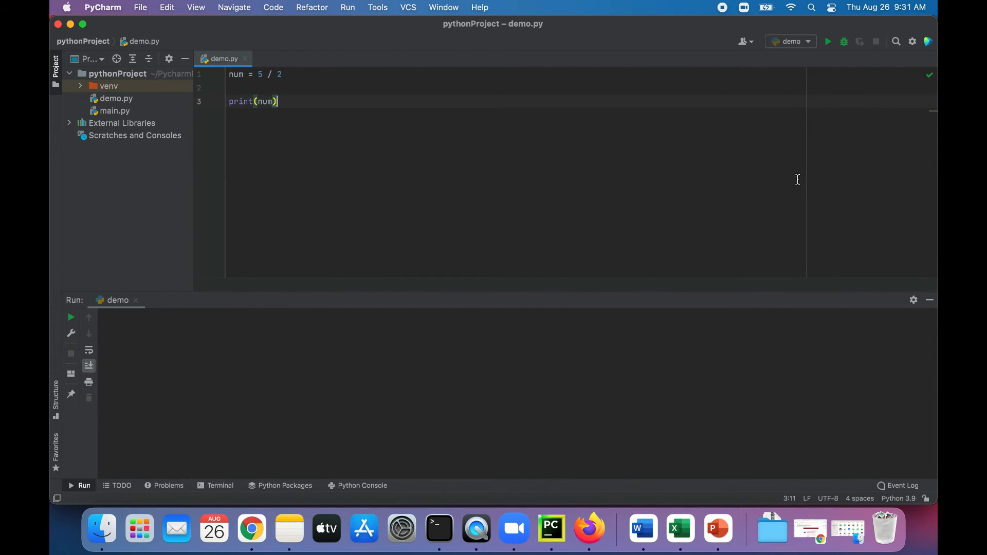
click(828, 41)
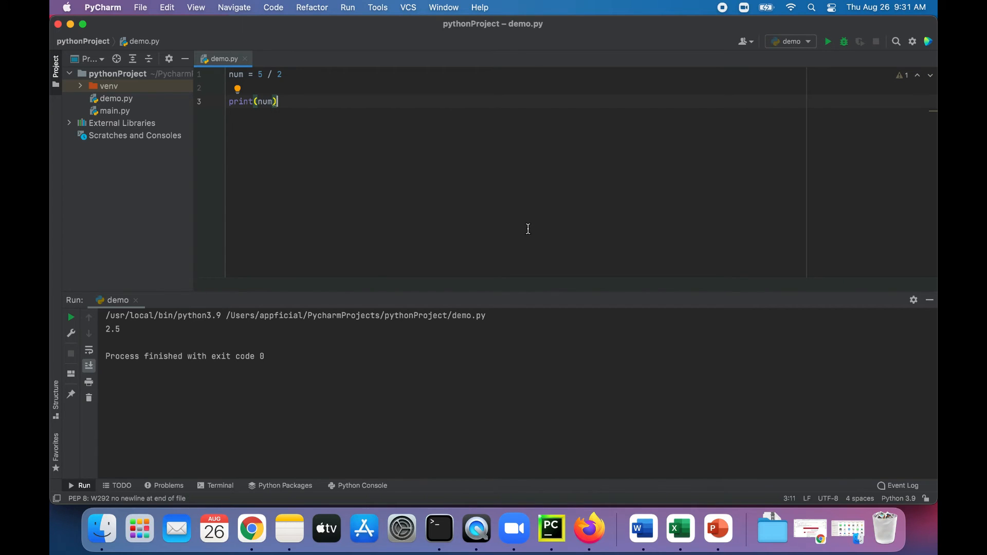
mouse_move(403, 182)
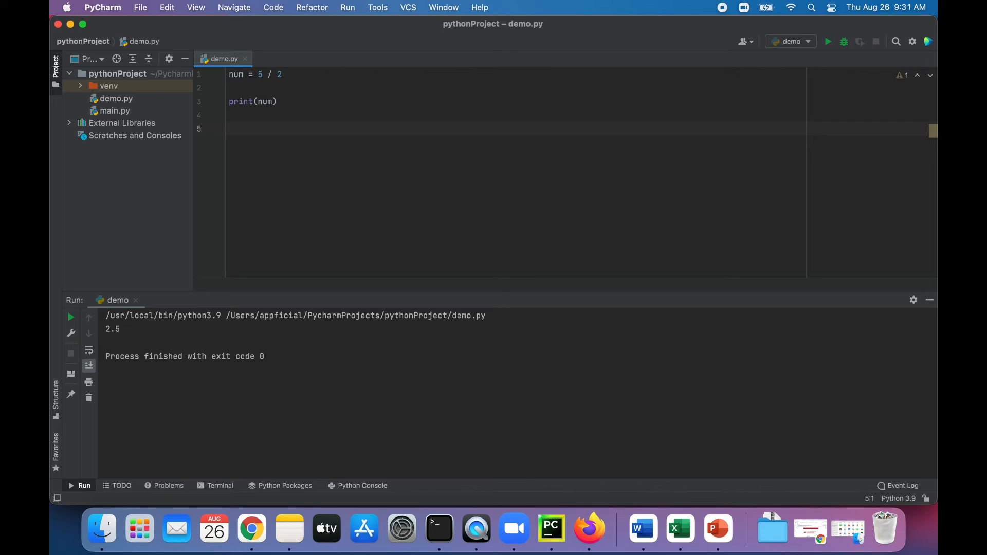
Step: Write num2 = 5 // 2 and print(num2), then rerun to get 2 below 2.5
text(num)
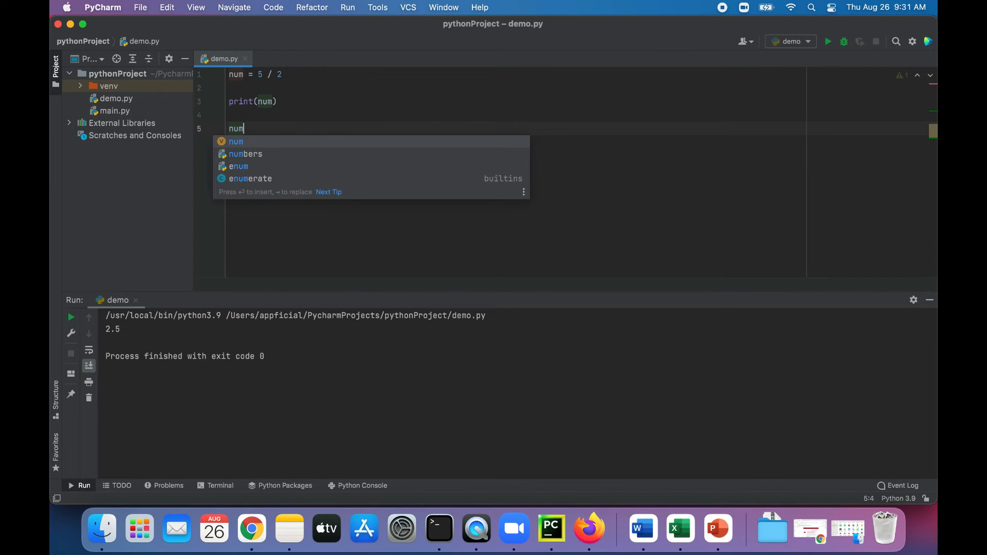
text(2 =)
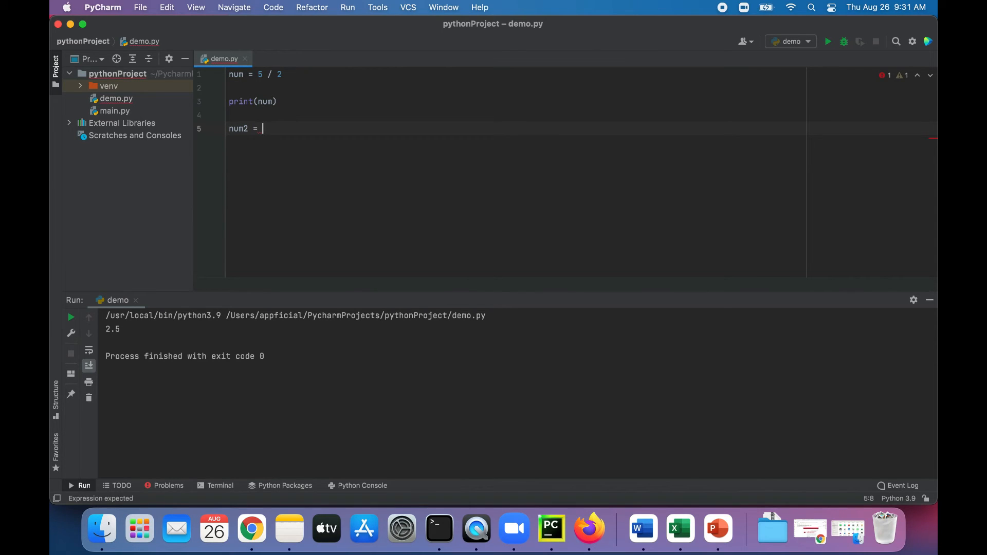
text(5 //)
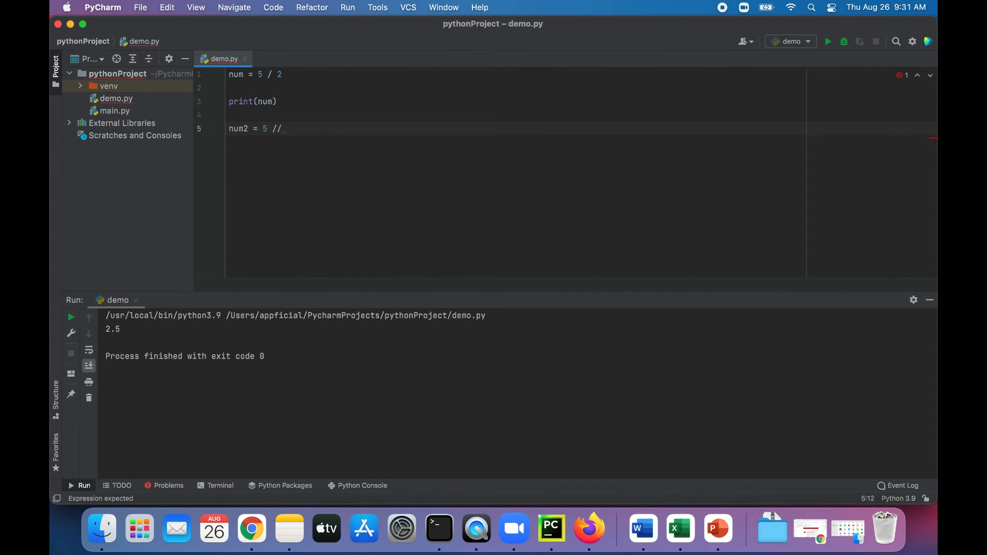
text(2)
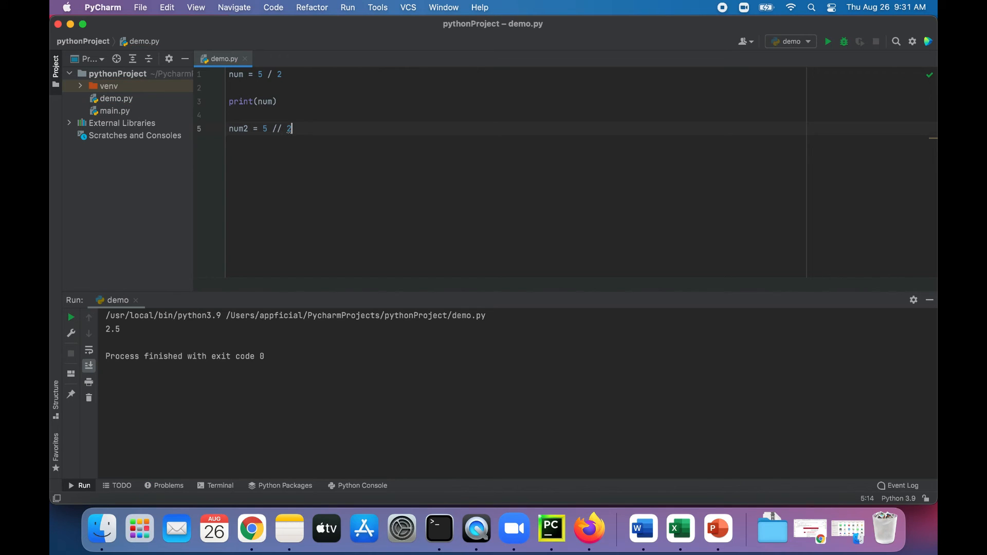
text(print)
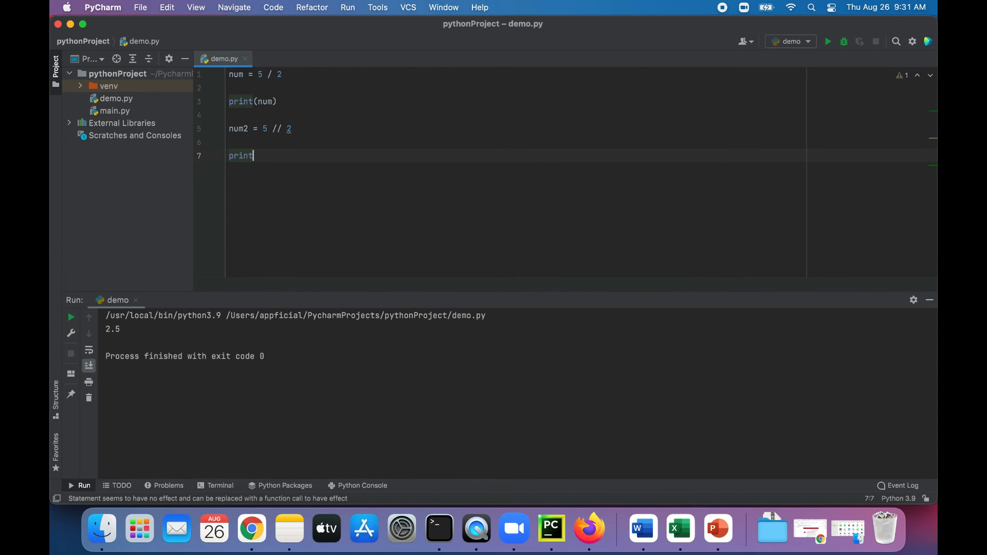
text((num2))
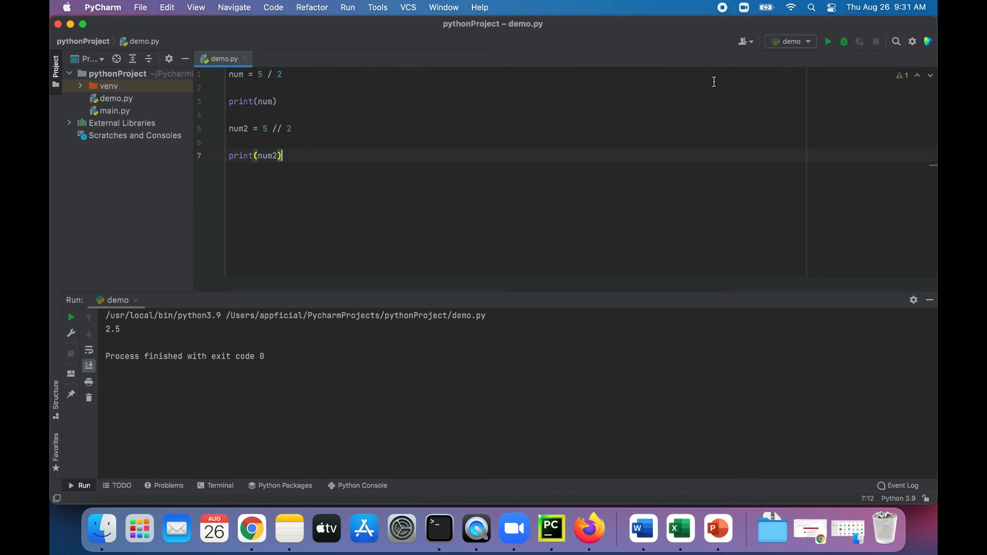
click(828, 41)
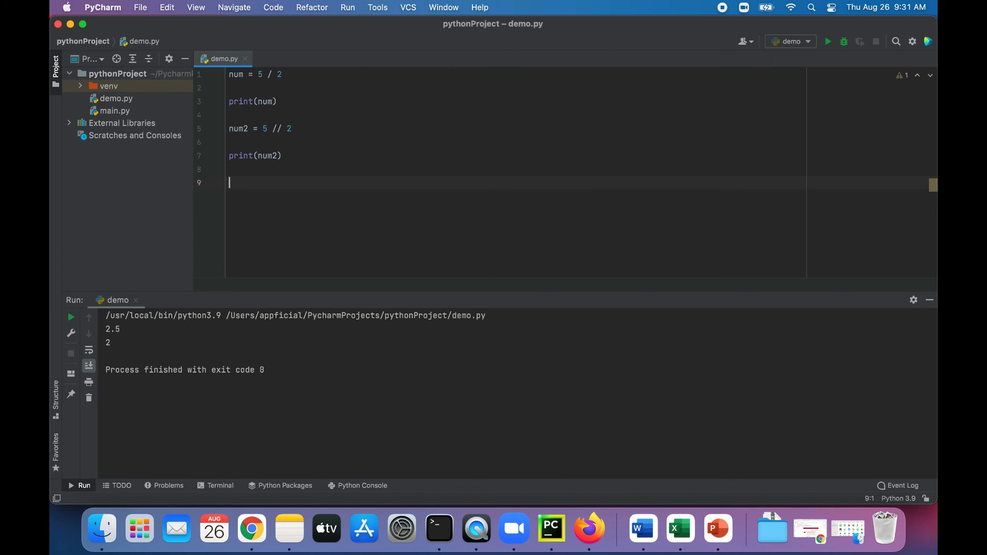
Step: Write num3 = 5 % 2 and print(num3) in demo.py
text(num3 =)
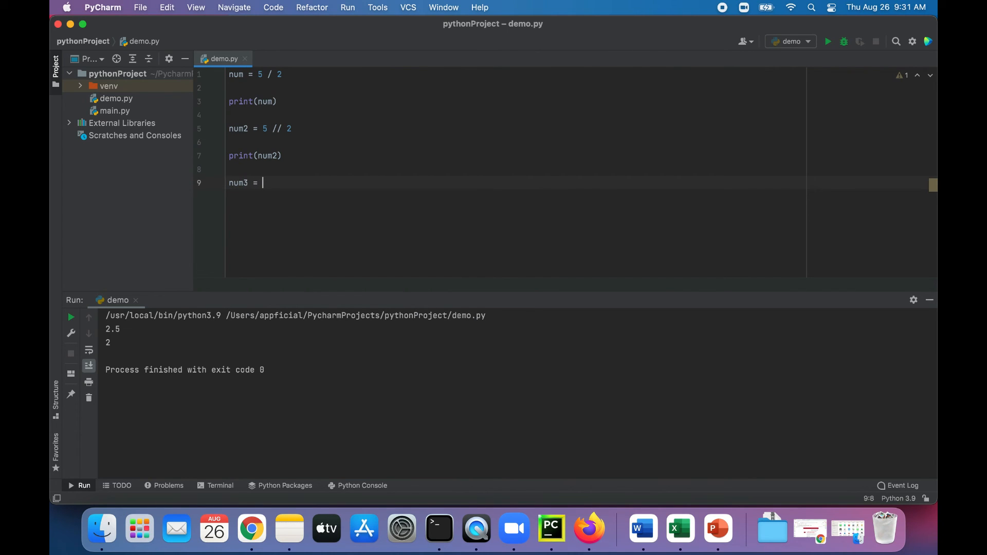
text(5)
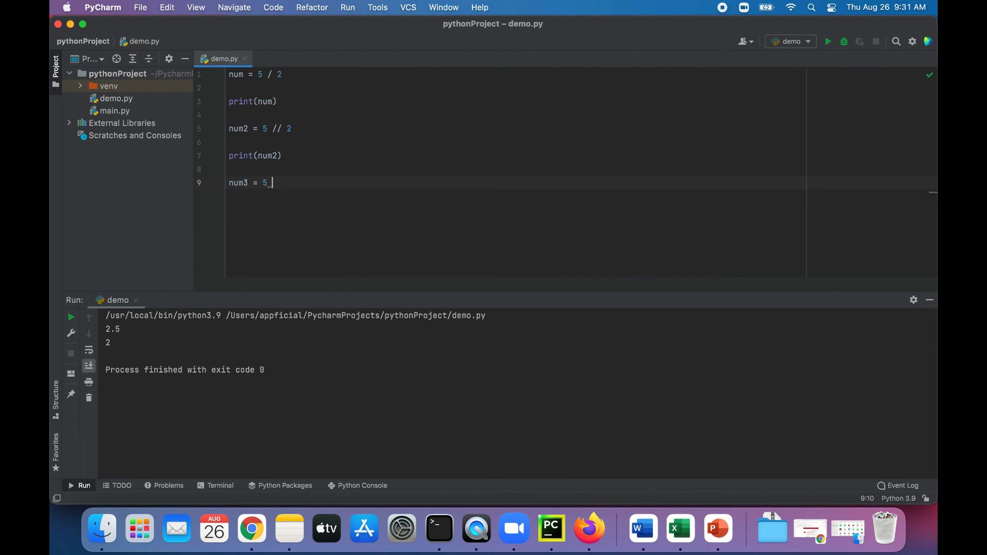
text(% 2)
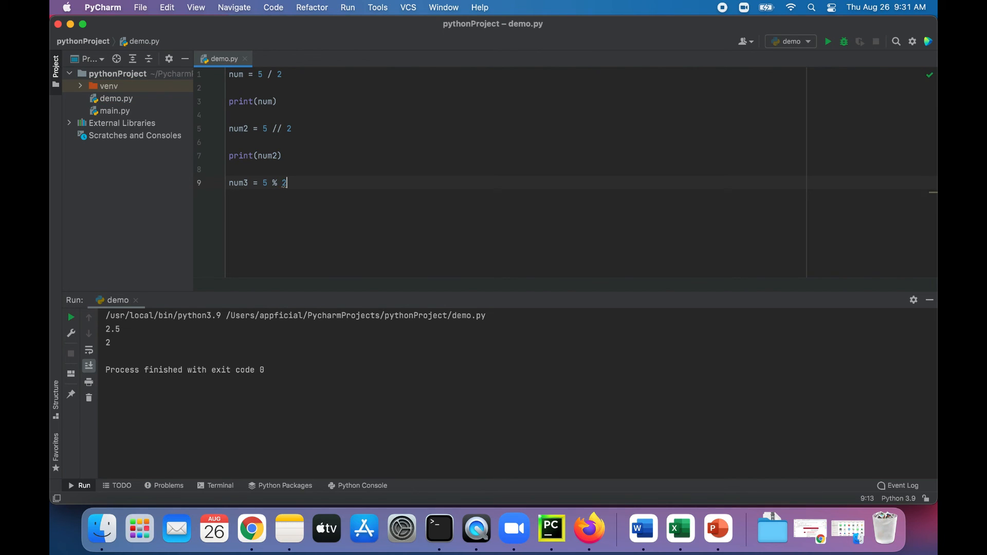
text(print)
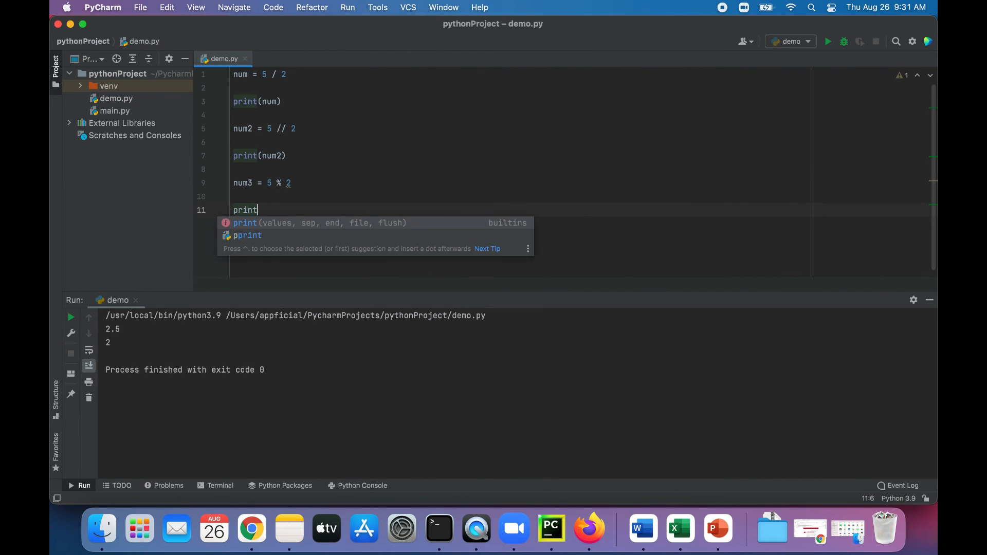
text((num3))
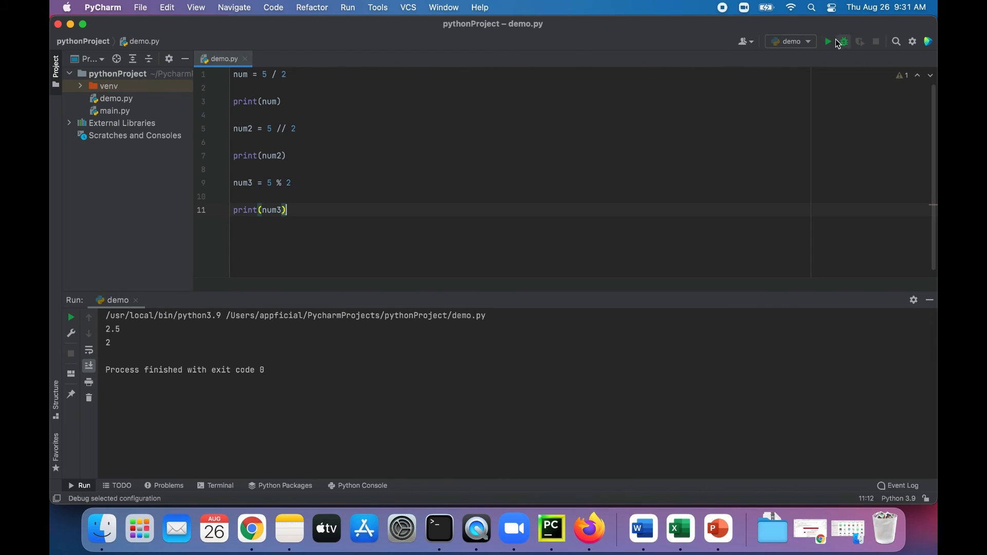
Step: Run to get 1 for 5 % 2, then change the dividend to 5324 so the result is 0
click(829, 41)
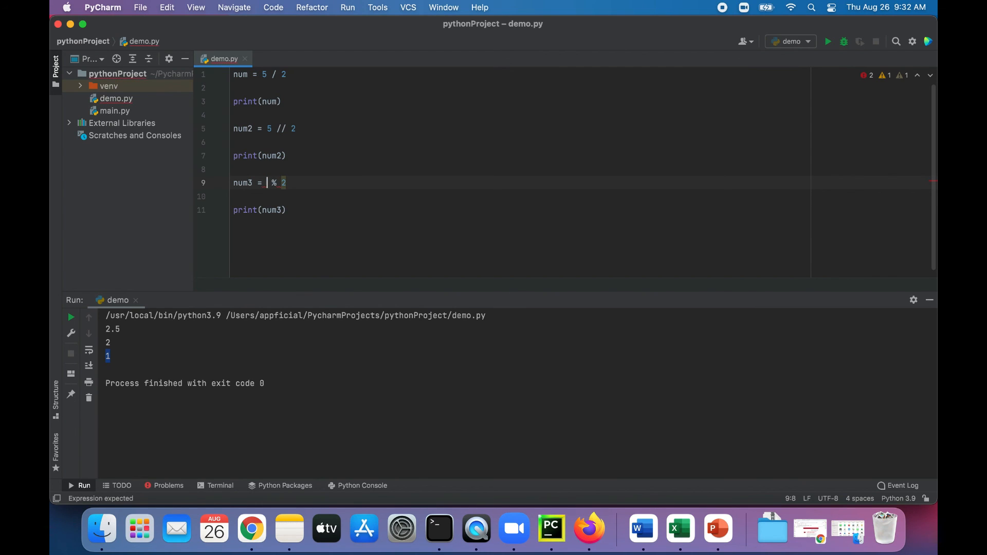
text(5324)
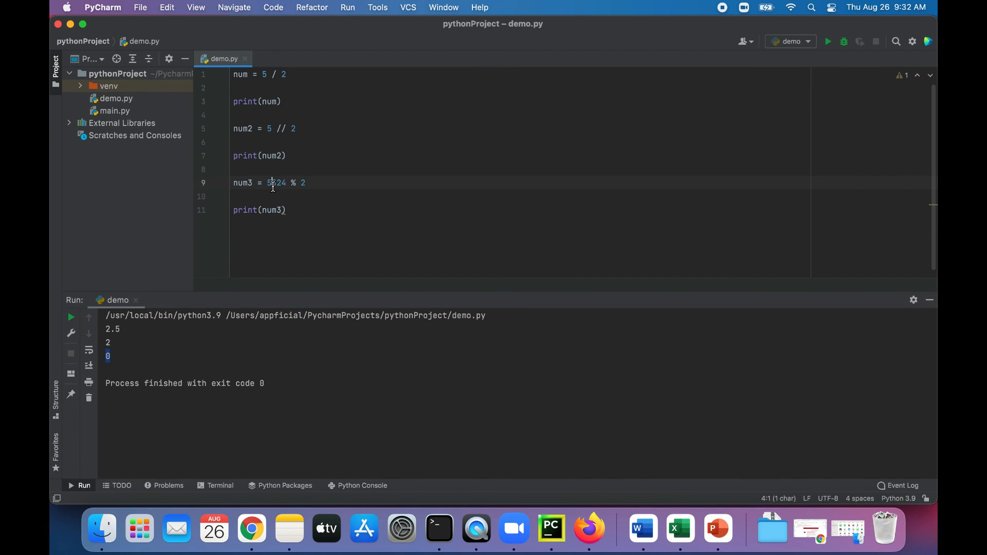
double_click(276, 183)
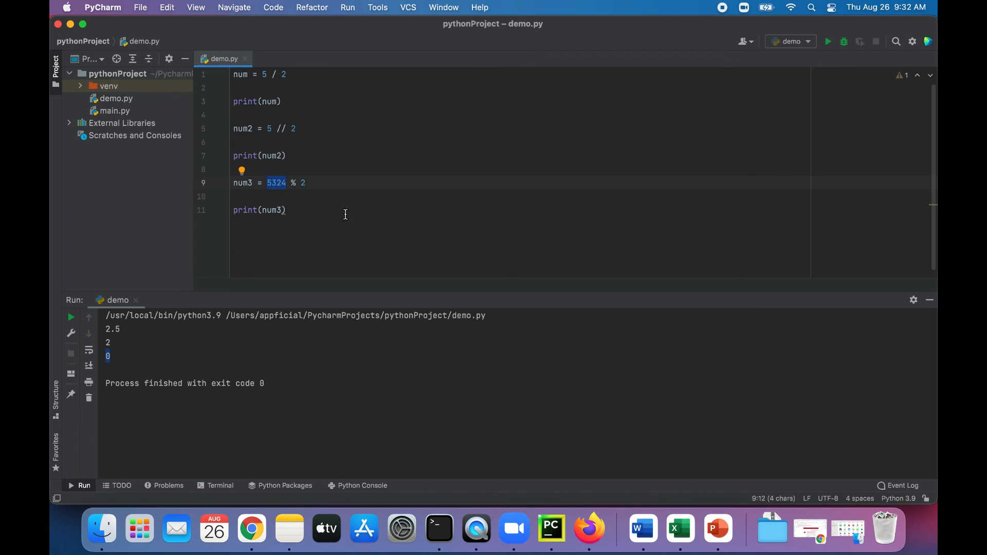